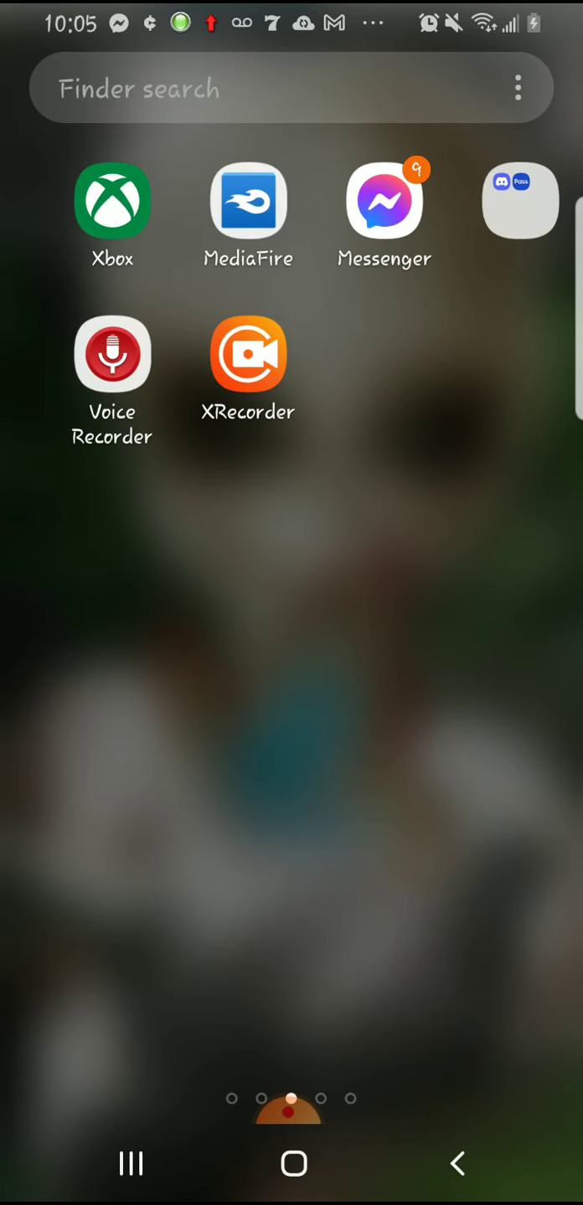
- Swipe across the home screen pages and launch the YouTube app
scroll(right, 3)
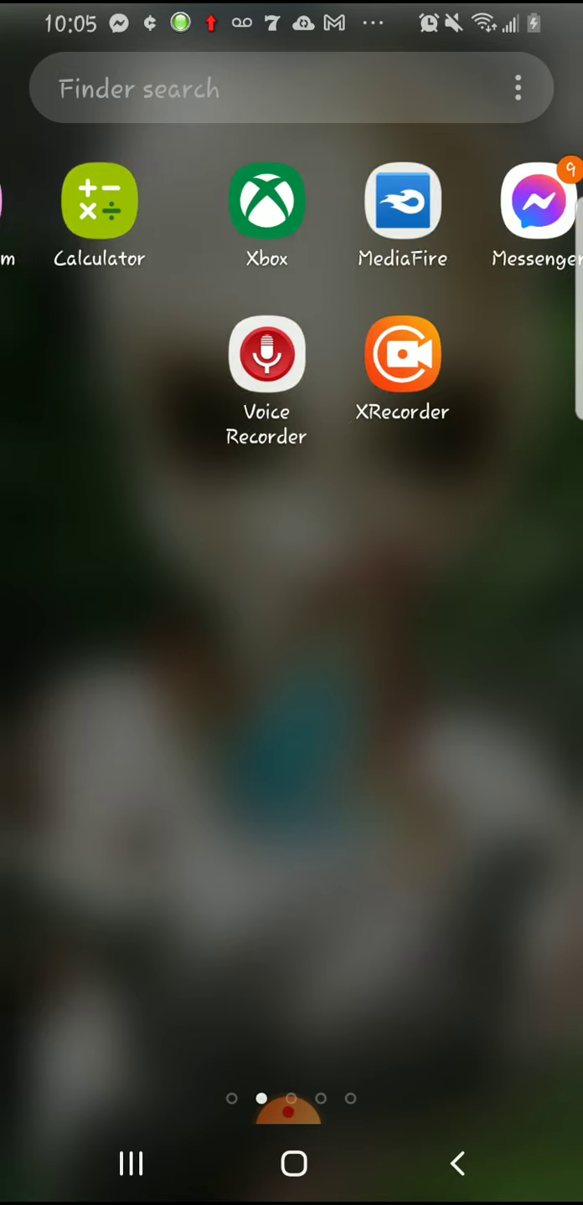
scroll(left, 3)
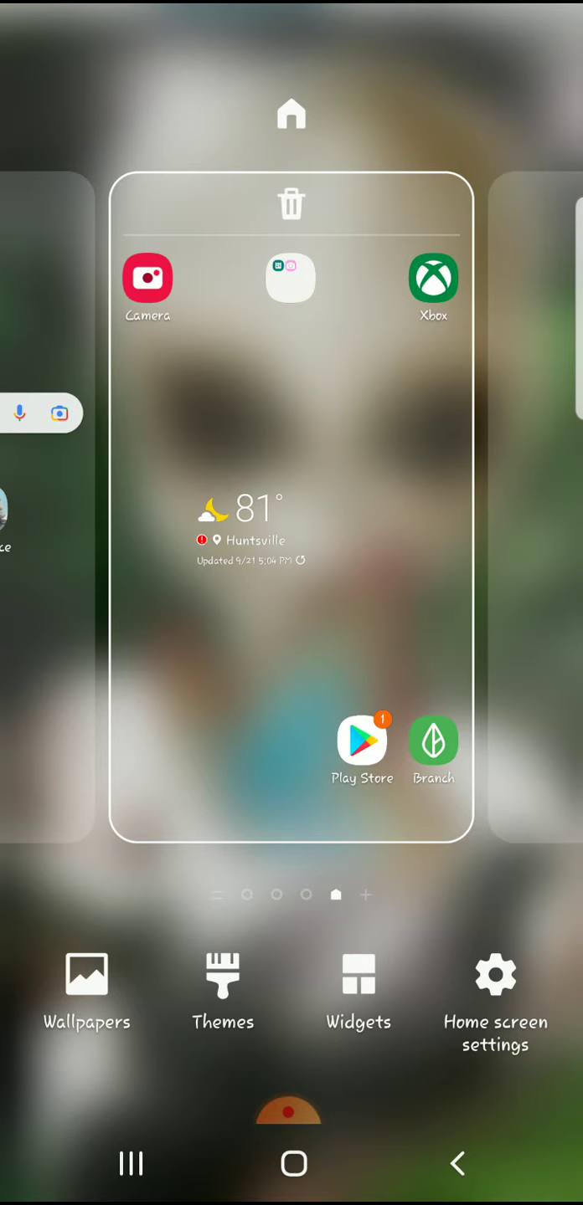
click(291, 114)
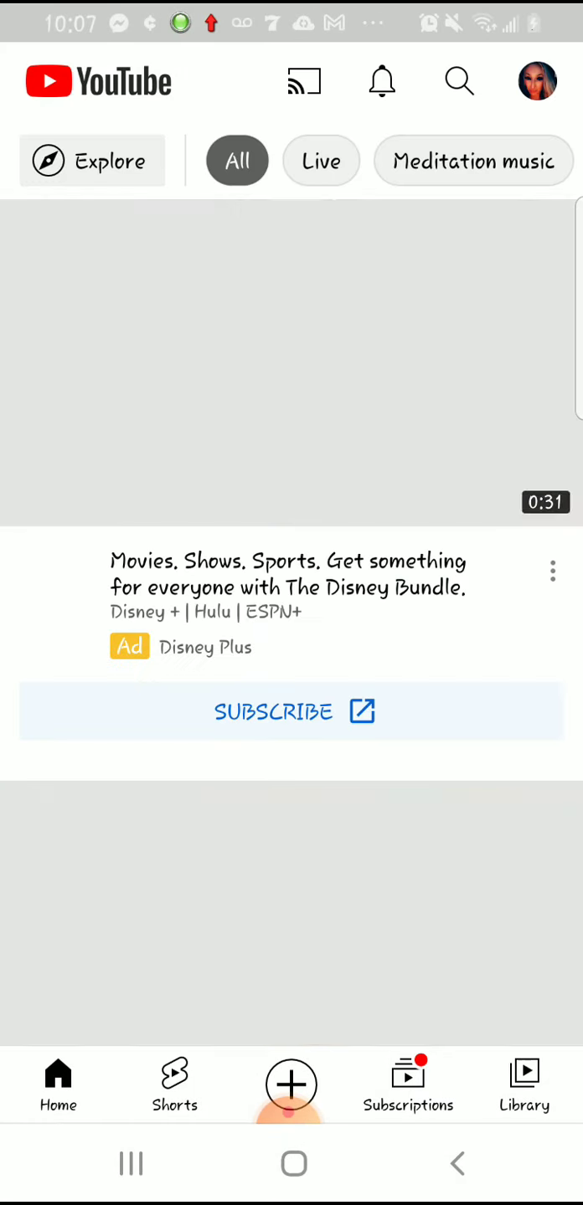
- Go to the Library page, then bring up the bell notifications list and browse it
scroll(down, 3)
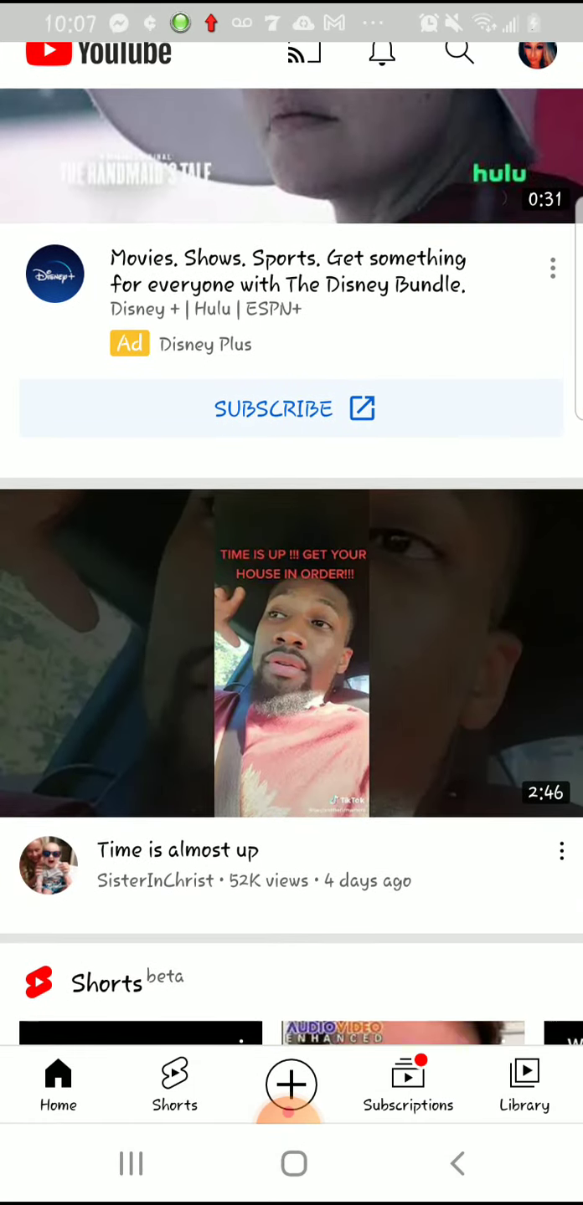
click(522, 1085)
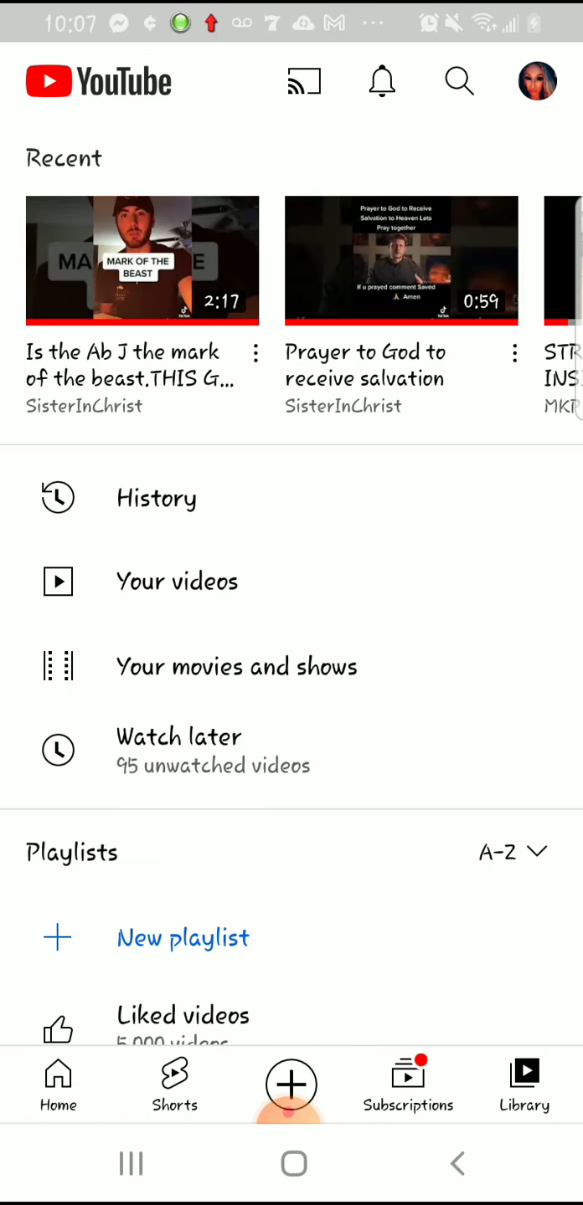
click(381, 81)
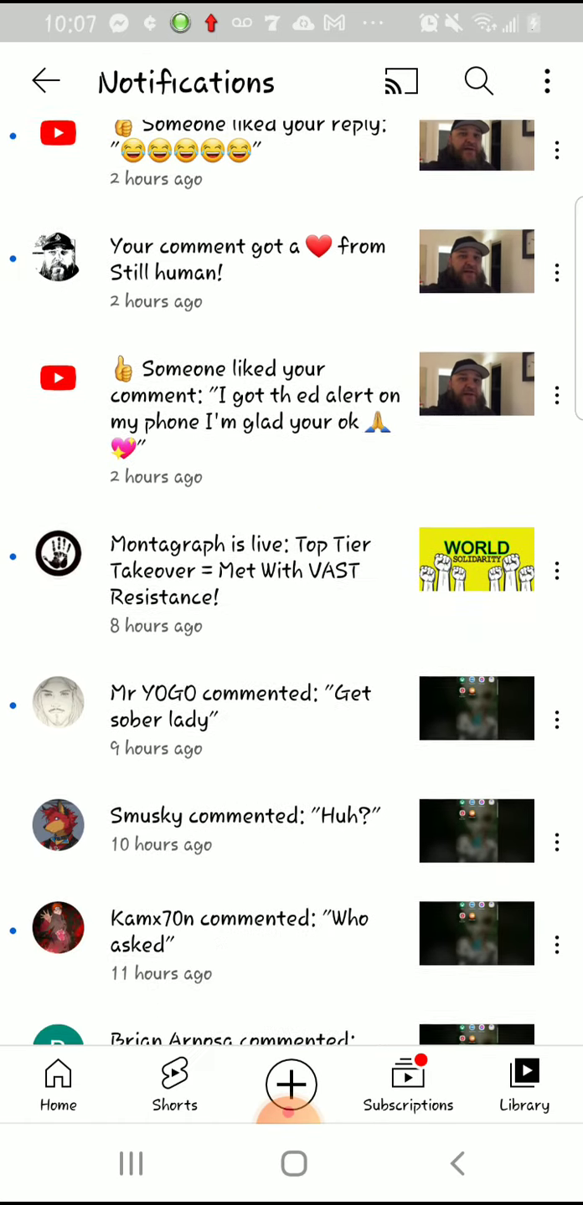
scroll(down, 3)
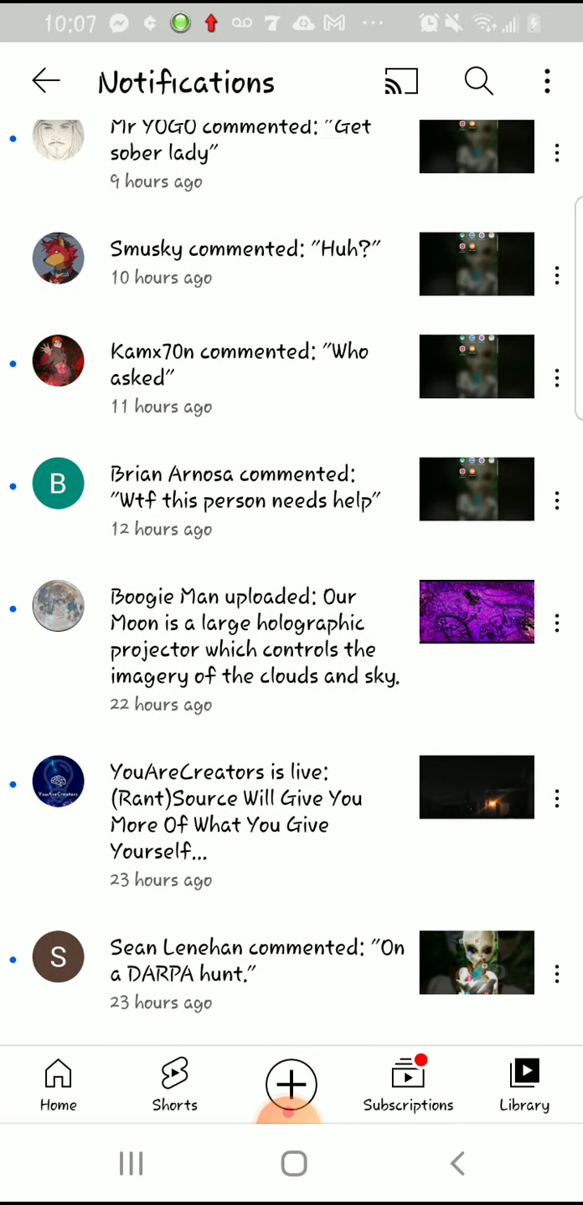
- View the threats video comments and remove the 'Get sober lady' comment
click(248, 500)
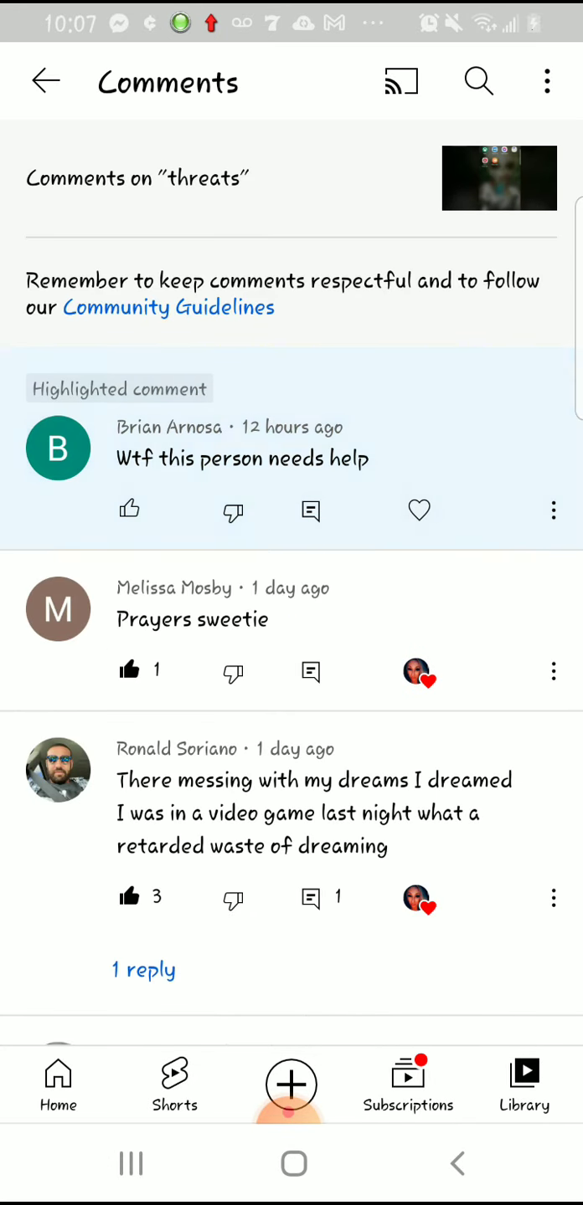
scroll(down, 3)
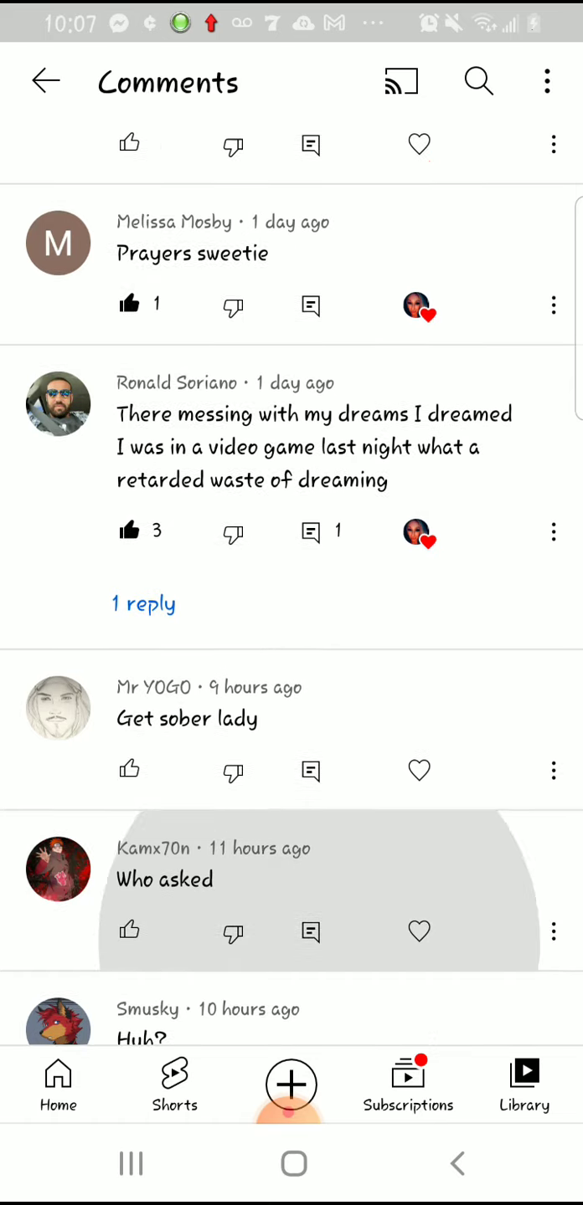
scroll(down, 3)
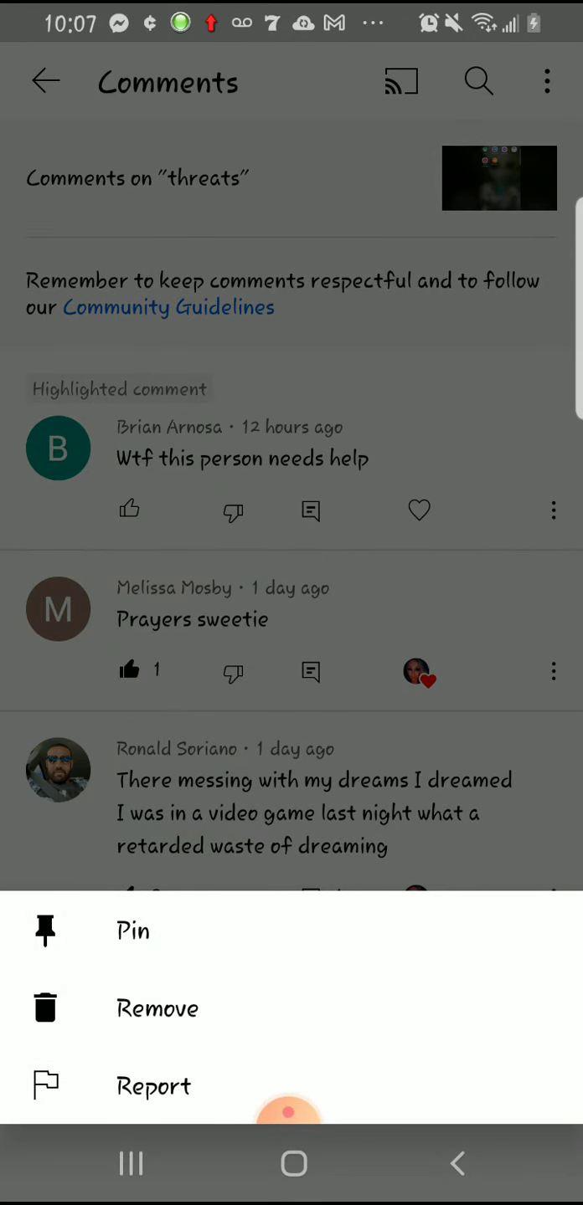
click(157, 1007)
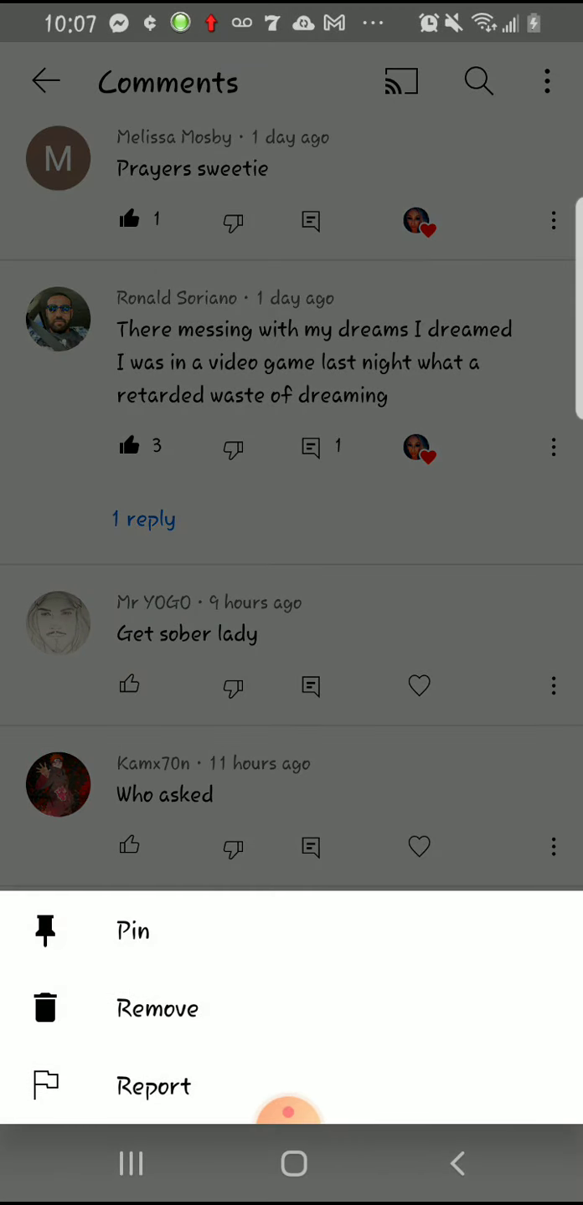
click(158, 1008)
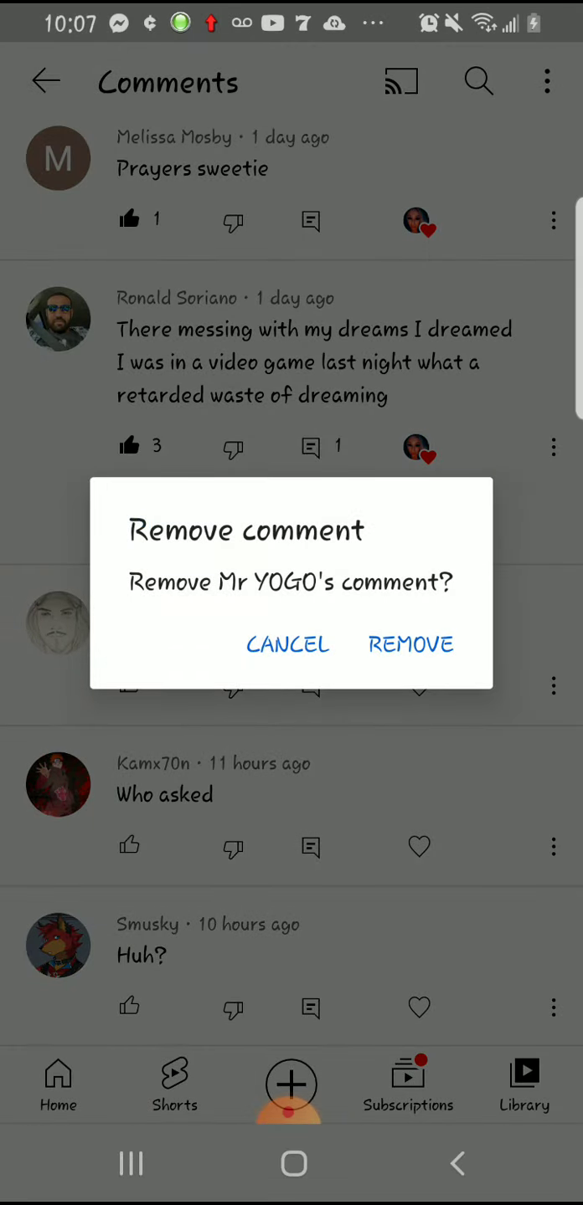
click(410, 643)
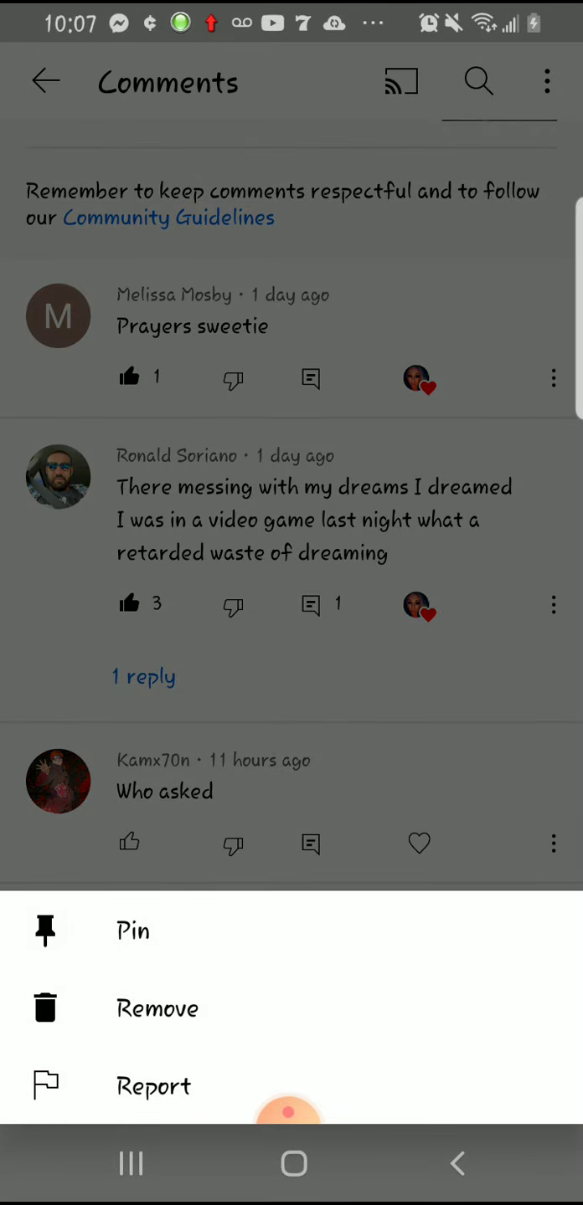
- Remove the 'Who asked' and 'Huh?' comments, then return to the home feed
click(157, 1008)
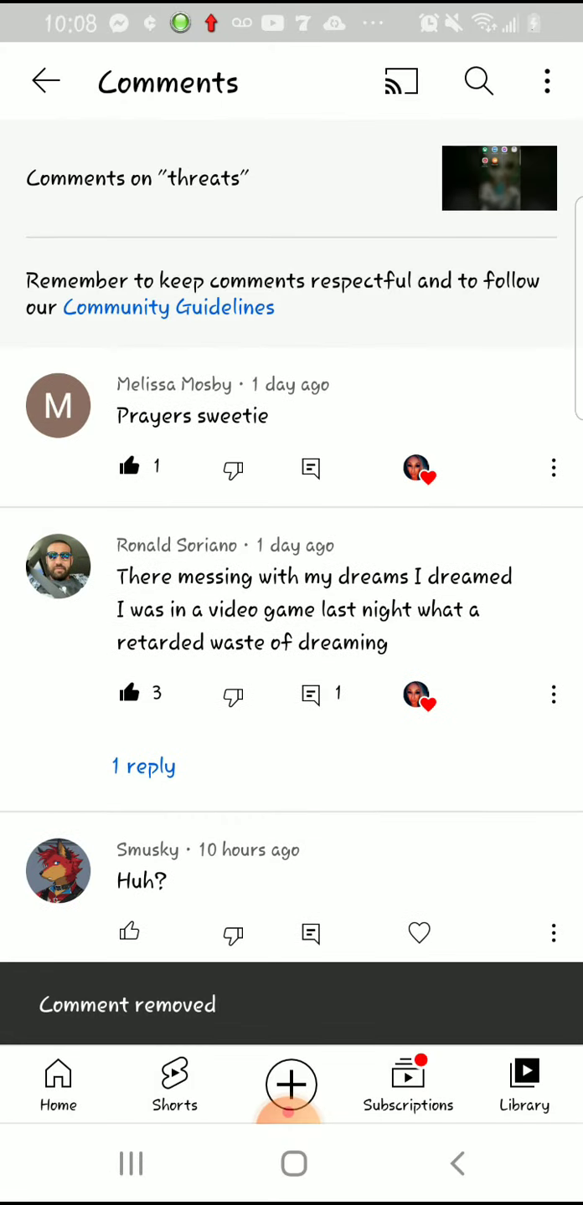
click(553, 934)
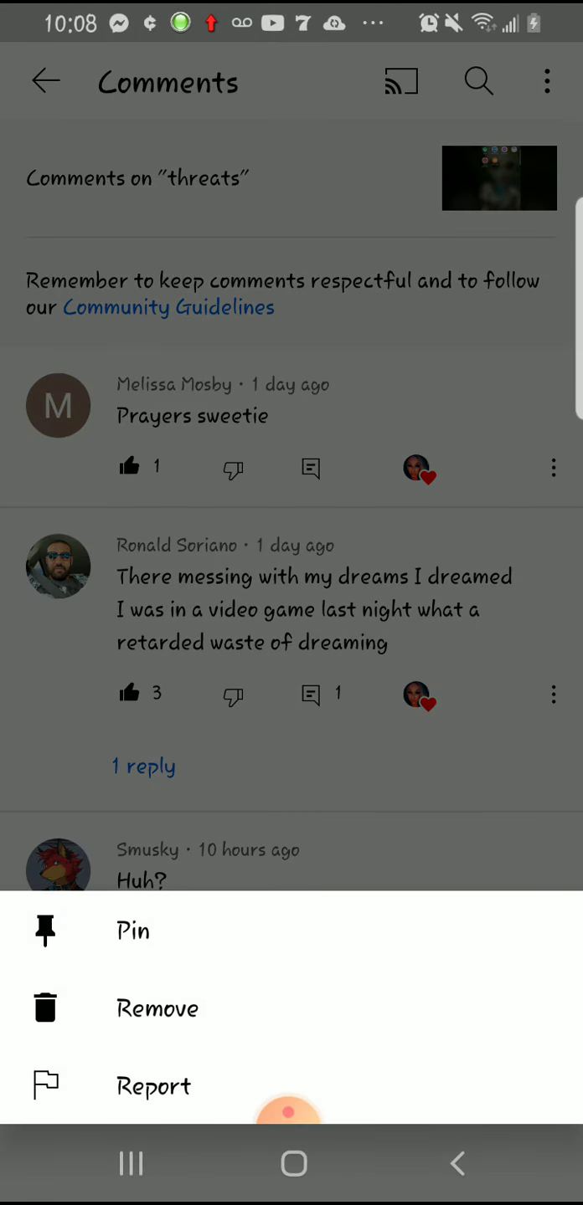
click(158, 1008)
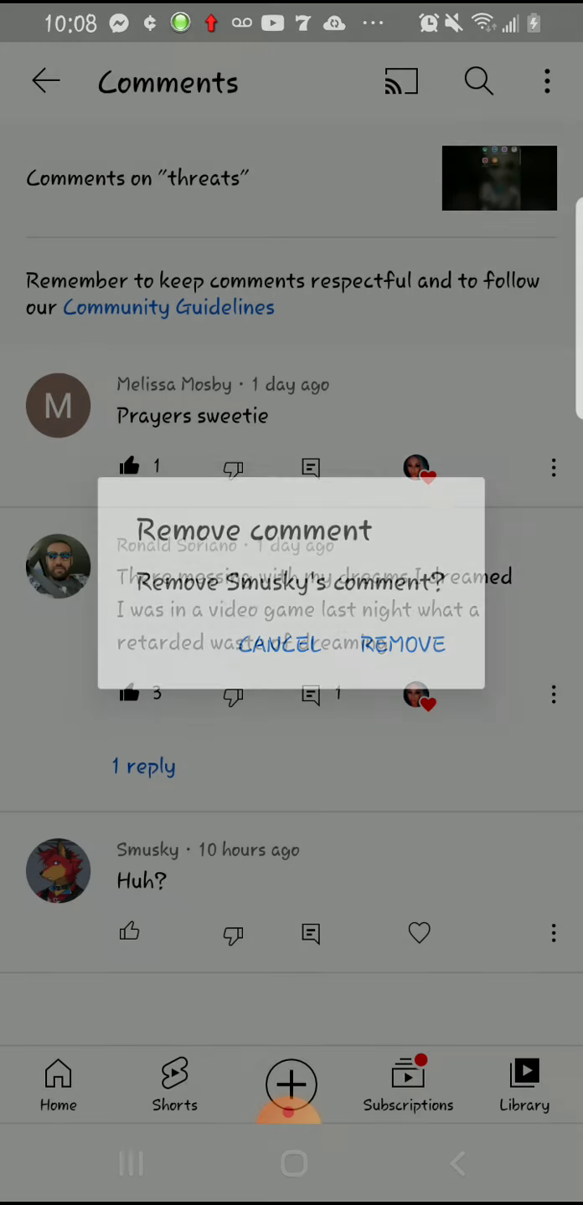
click(403, 645)
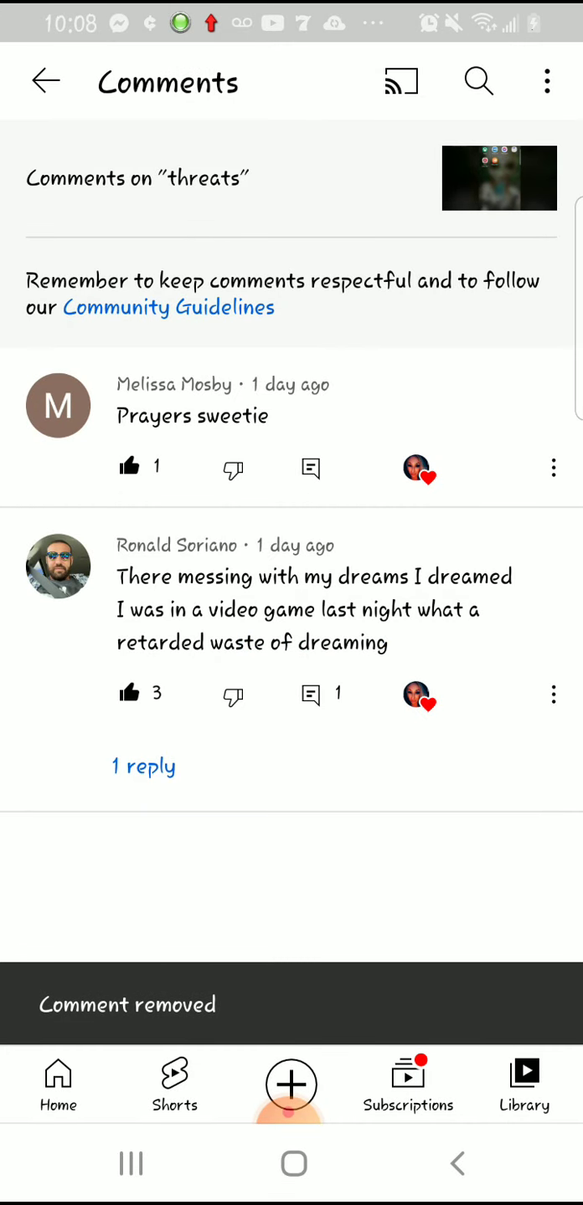
click(47, 81)
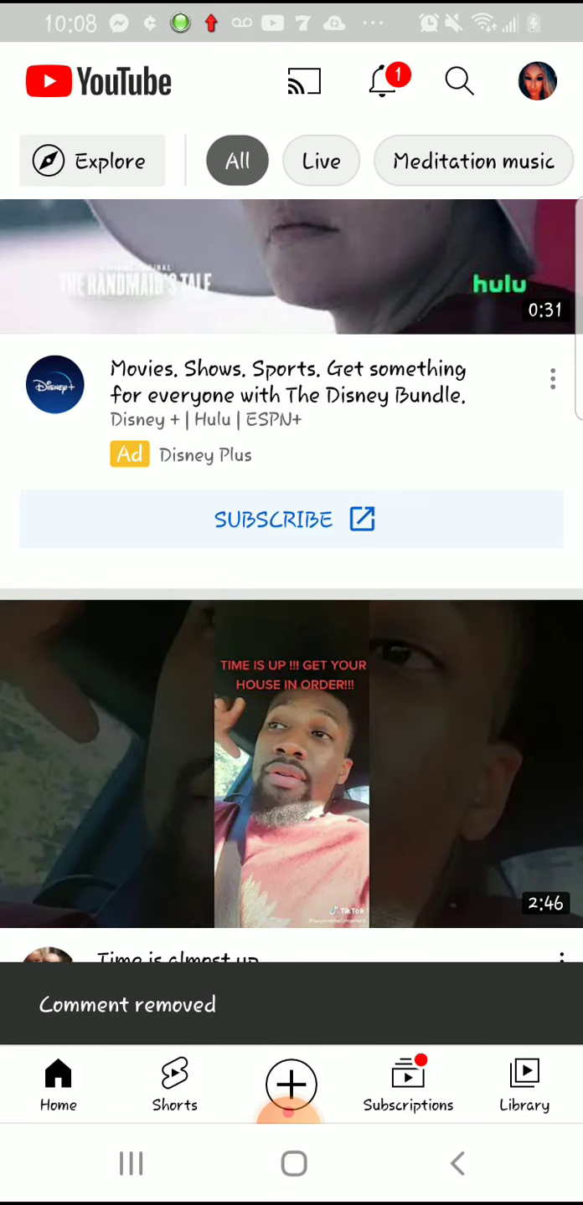
- Glance at the Accounts switcher, dismiss it, and go to the Library page
click(535, 80)
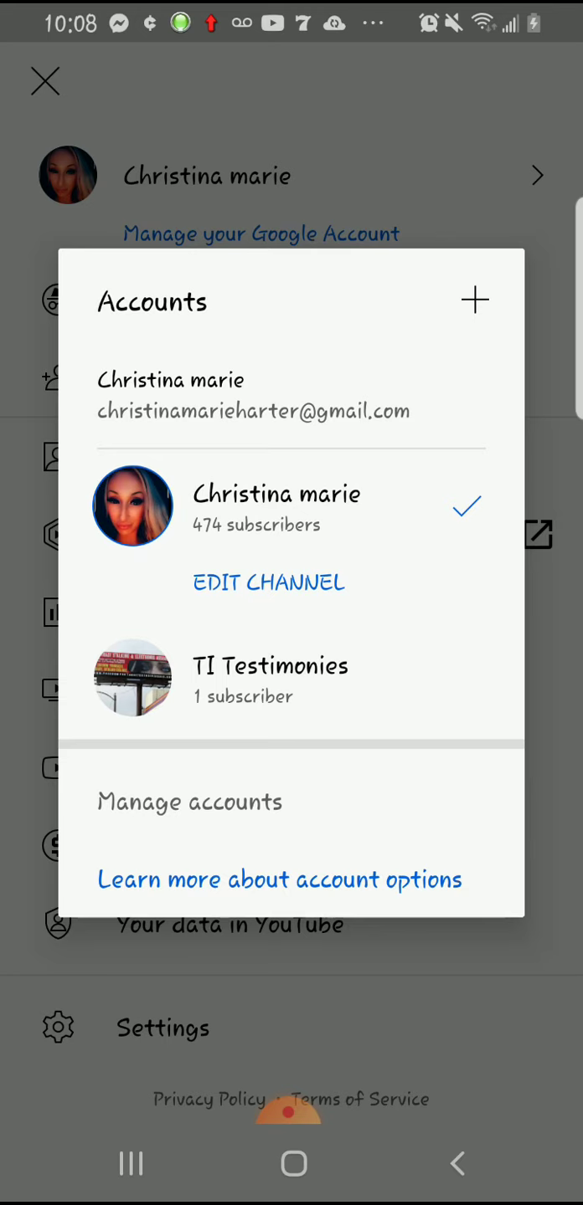
click(45, 80)
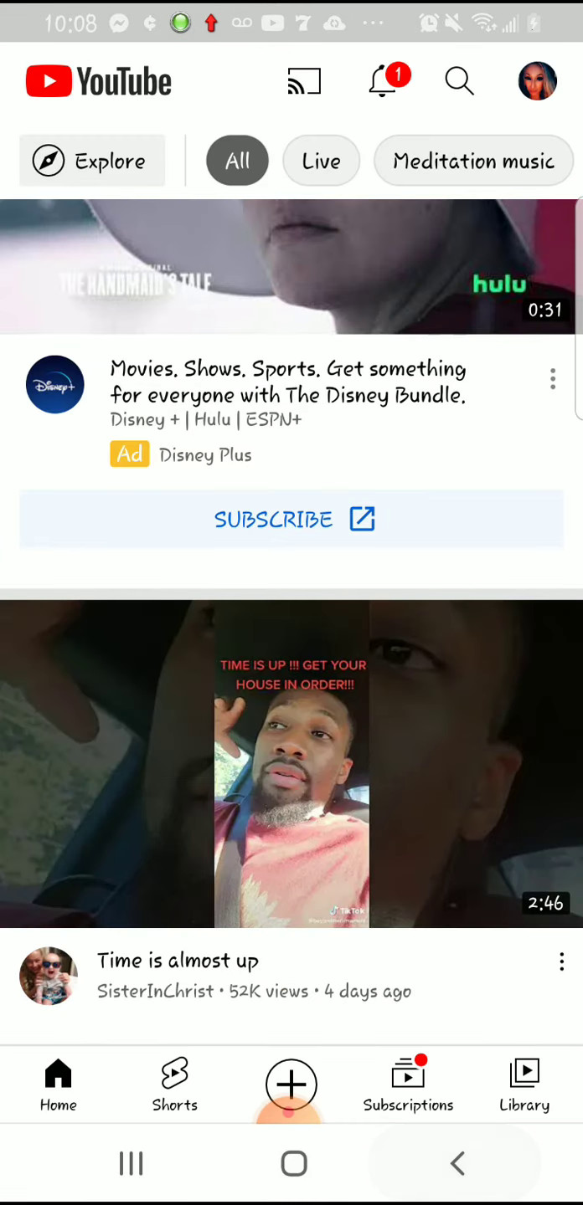
click(524, 1085)
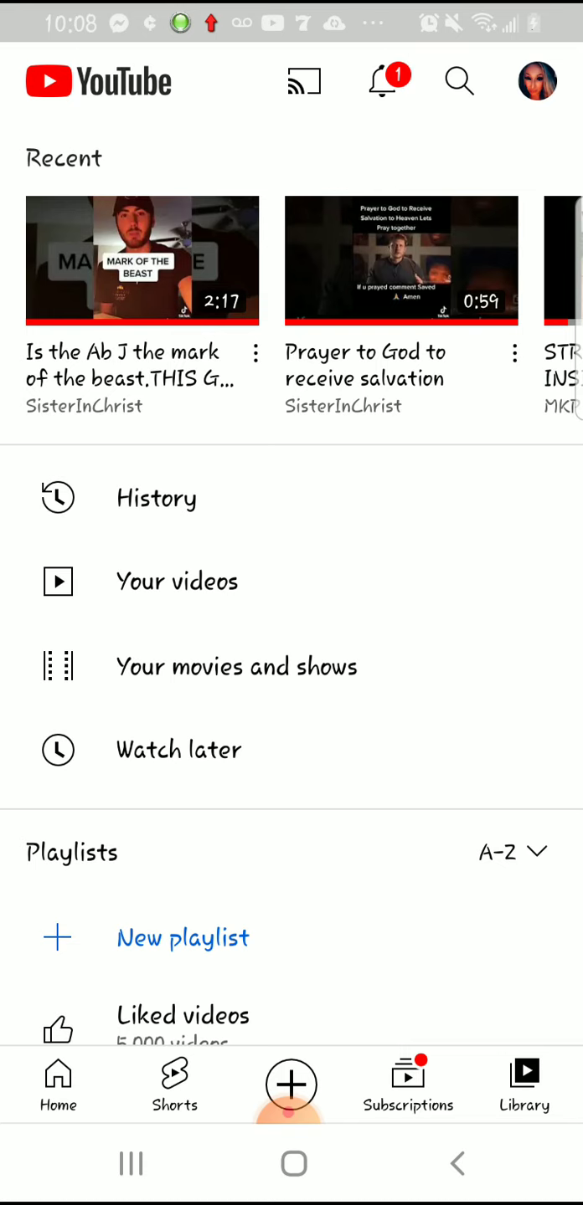
- Bring up the notifications list and scroll through the older comment, like and upload alerts
click(175, 581)
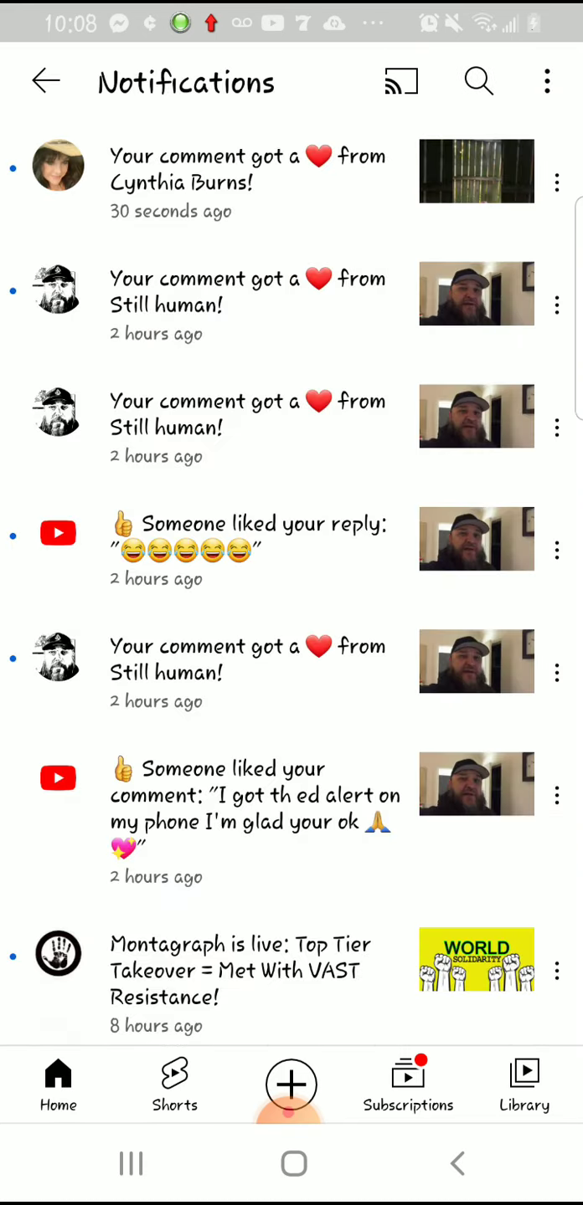
scroll(down, 3)
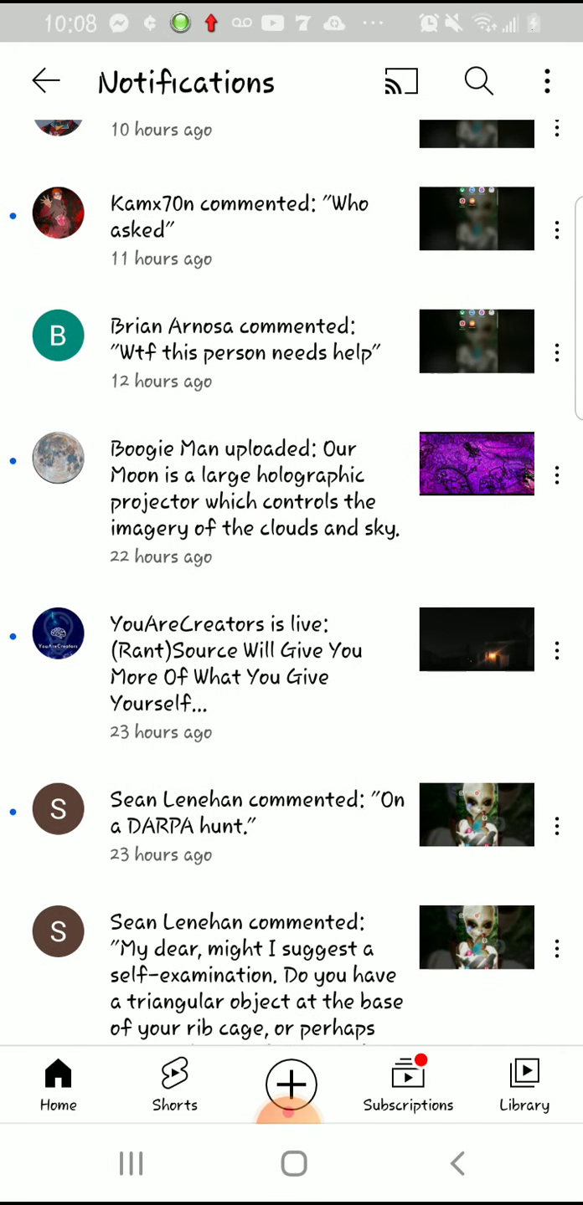
scroll(down, 3)
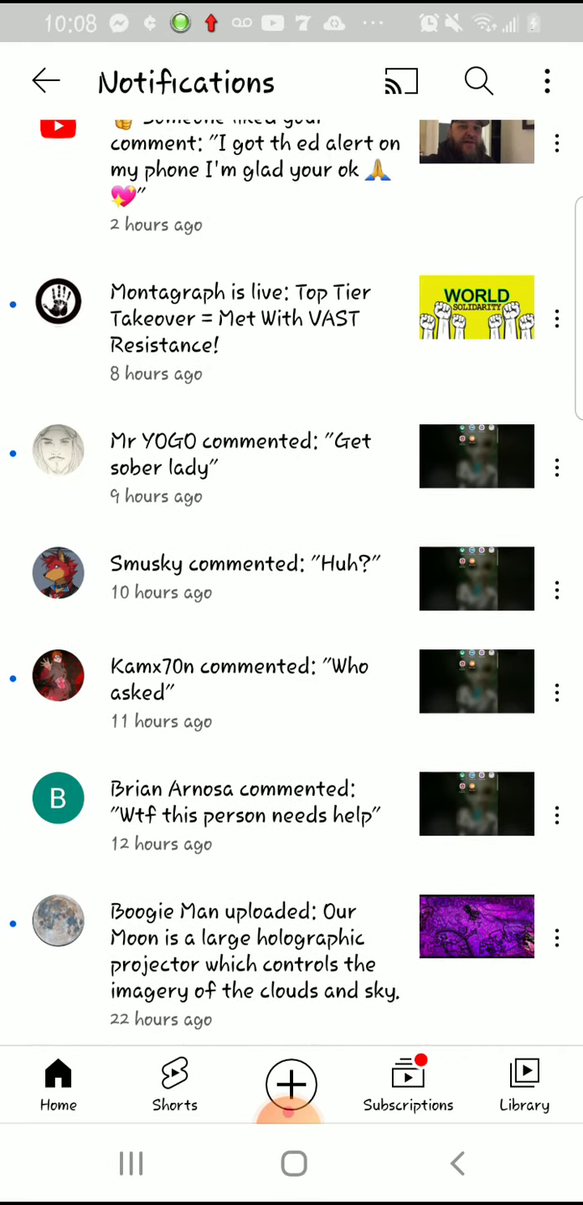
scroll(up, 3)
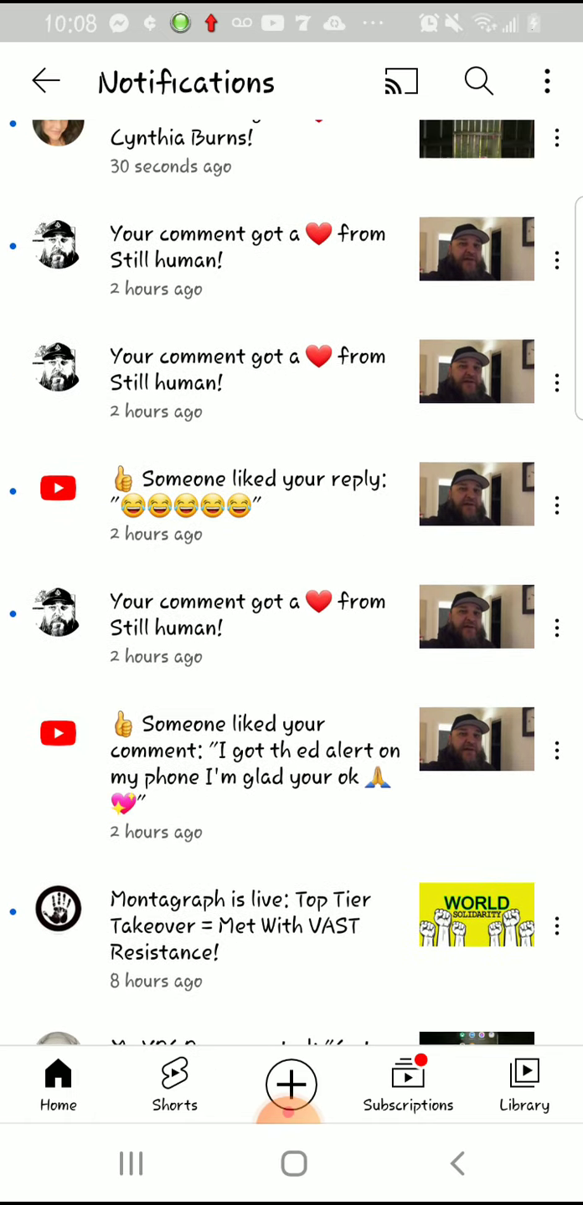
scroll(down, 3)
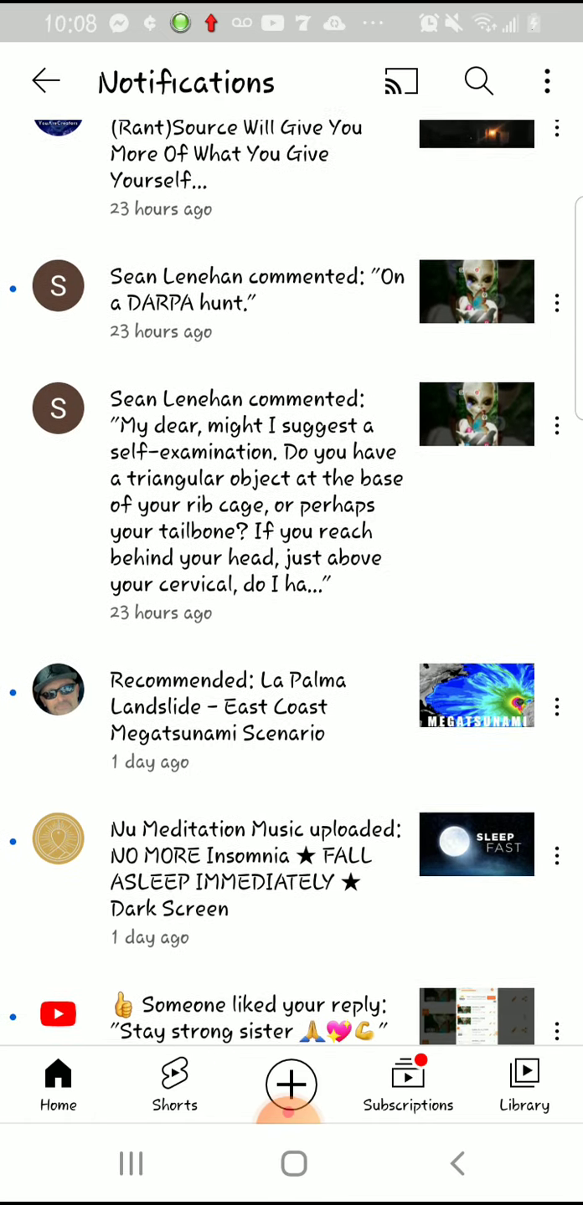